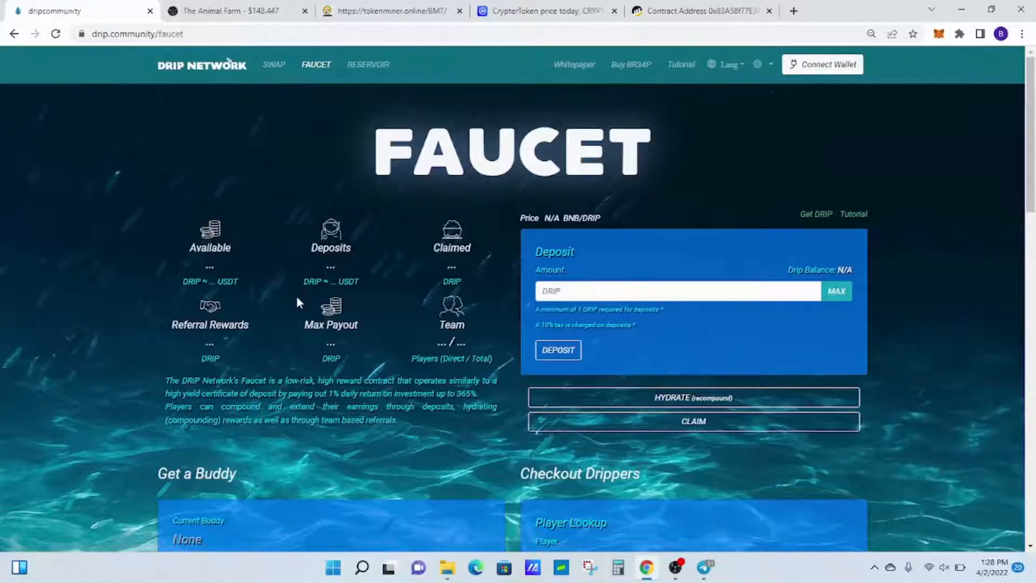
Step: Switch from the DRIP faucet page to The Animal Farm DRIP/BUSD Garden page
{"action": "left_click", "coordinate": [228, 11]}
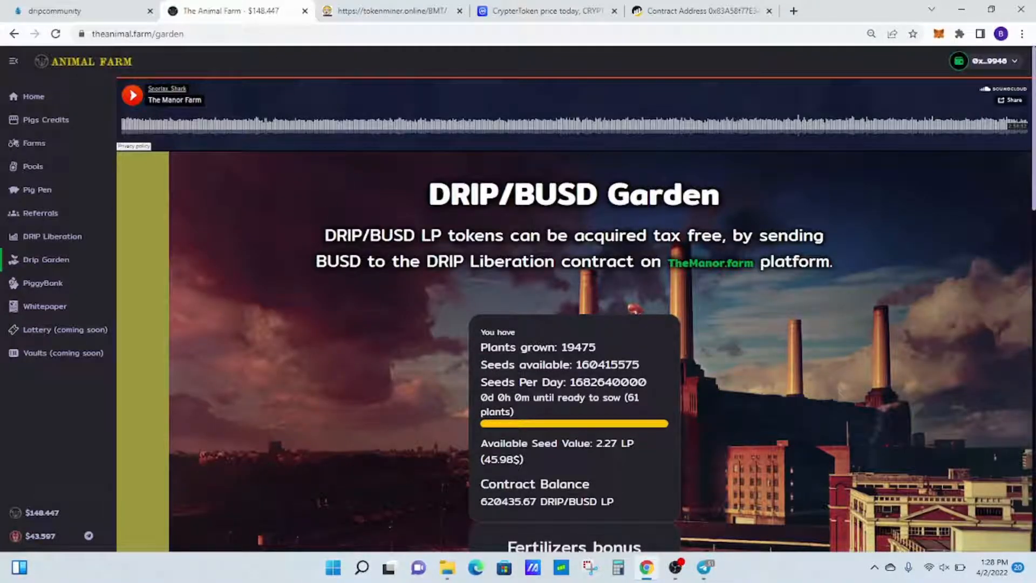
Step: Review the Drip Garden stats, then move to the BUSD Machine BMT page on tokenminer
{"action": "scroll", "scroll_direction": "down", "scroll_amount": 3}
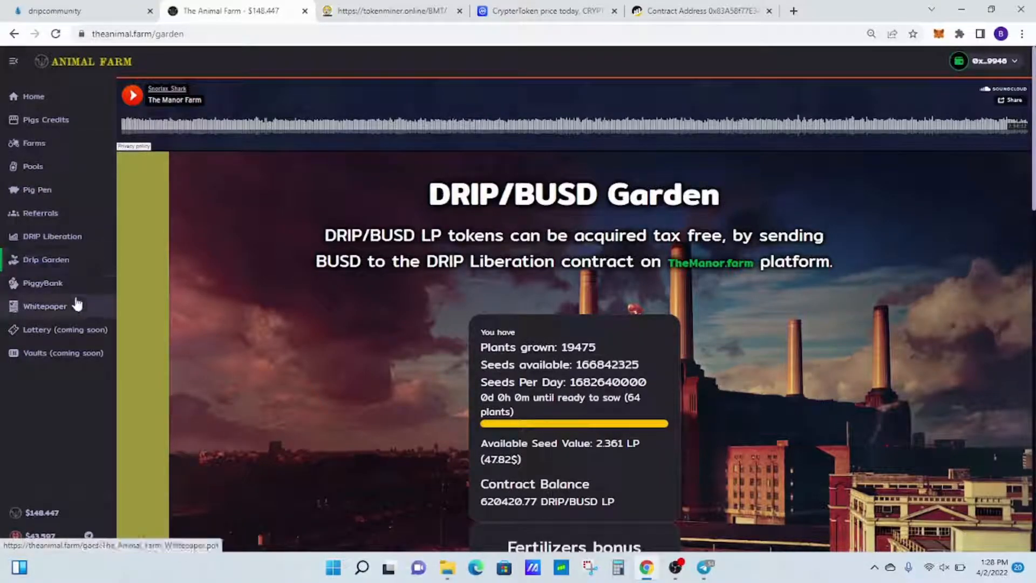
{"action": "mouse_move", "coordinate": [398, 192]}
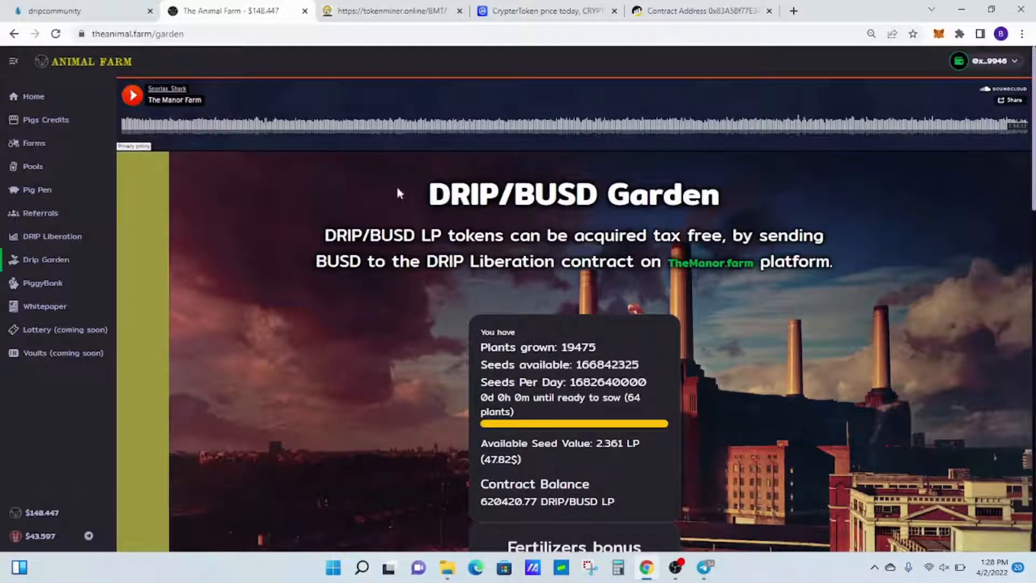
{"action": "mouse_move", "coordinate": [382, 295]}
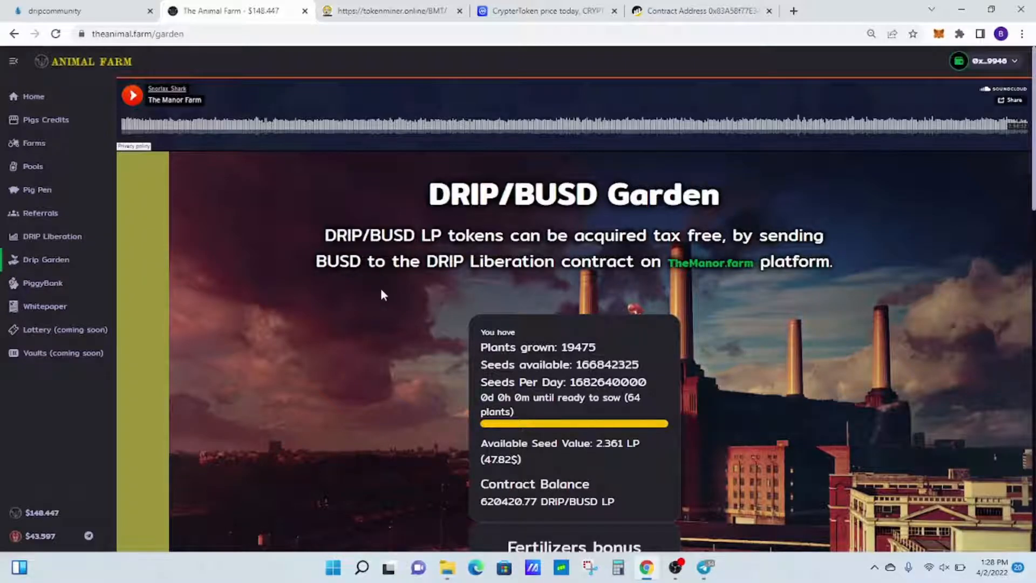
{"action": "left_click", "coordinate": [392, 10]}
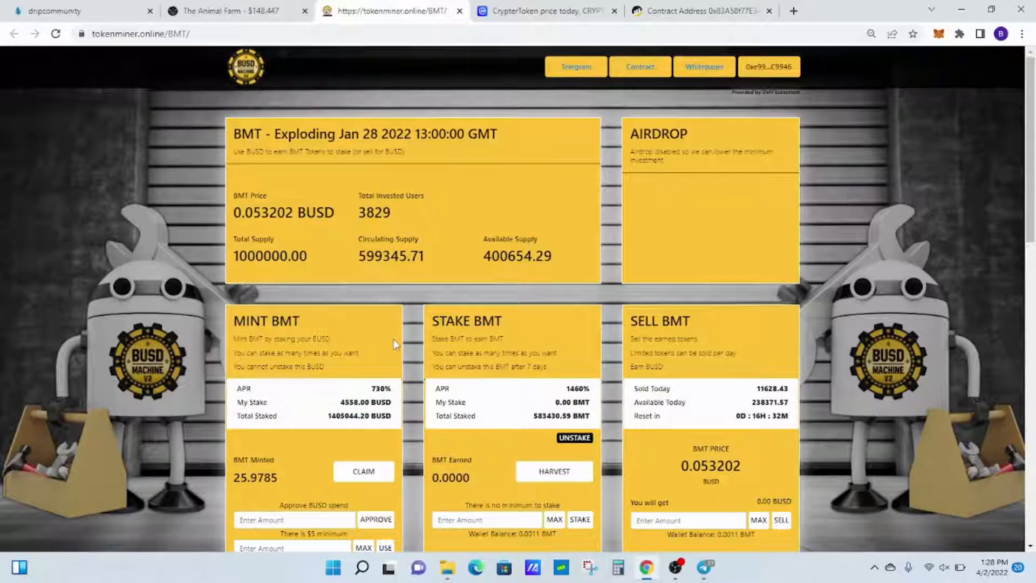
{"action": "mouse_move", "coordinate": [314, 248]}
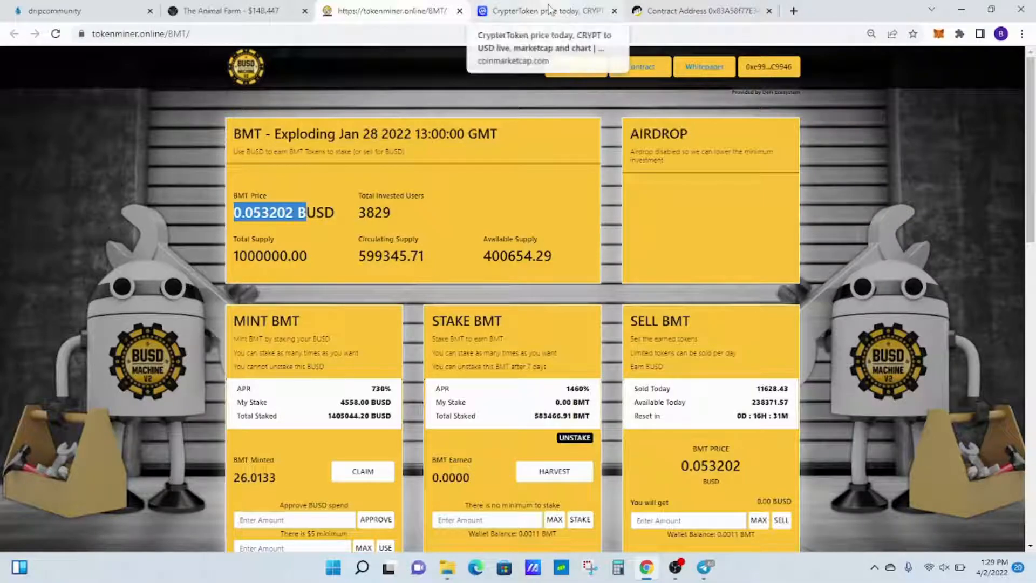
Step: Leave the BMT page for the CoinMarketCap CrypterToken to USD price chart
{"action": "left_click", "coordinate": [545, 11]}
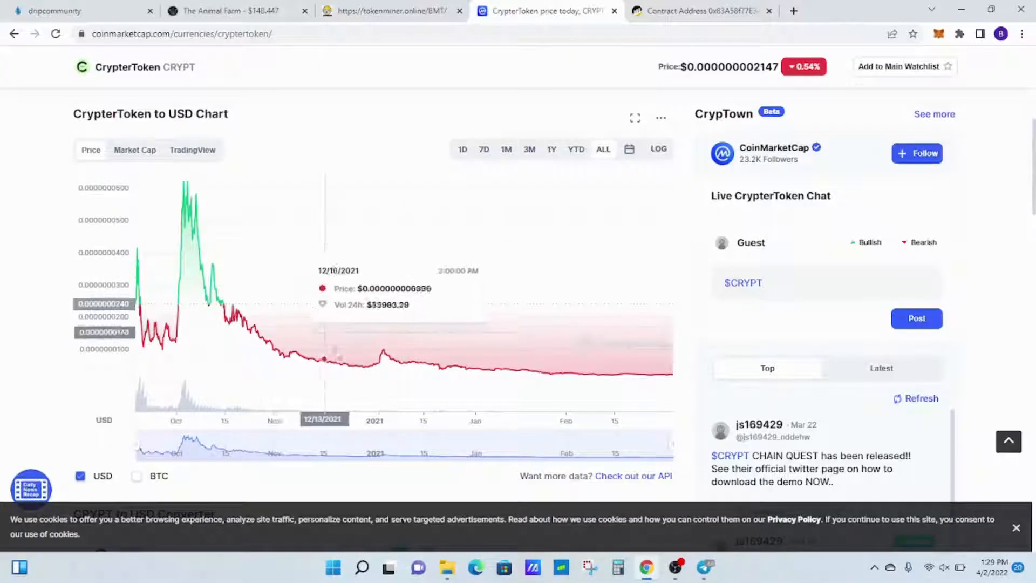
{"action": "mouse_move", "coordinate": [457, 123]}
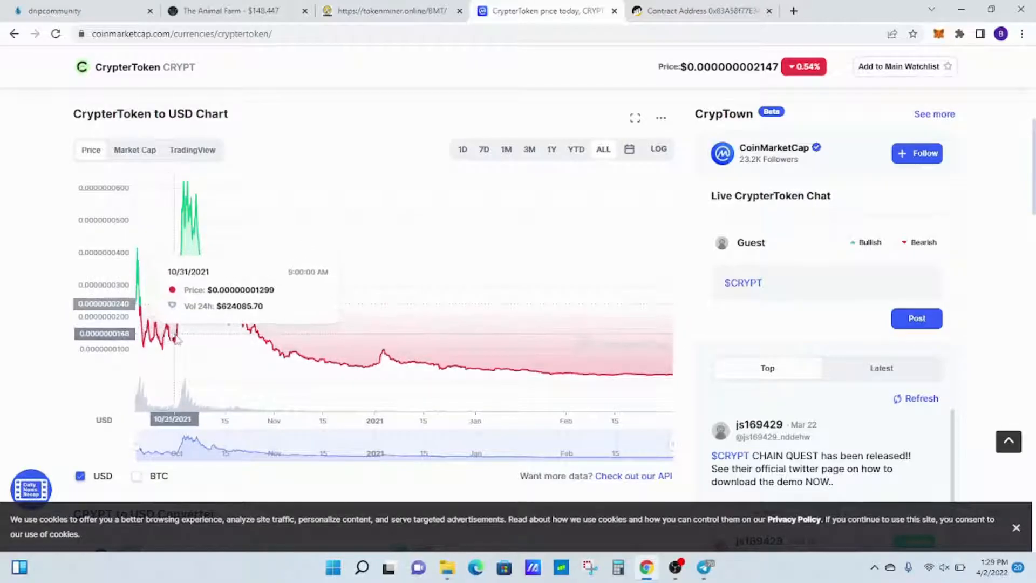
{"action": "mouse_move", "coordinate": [184, 336]}
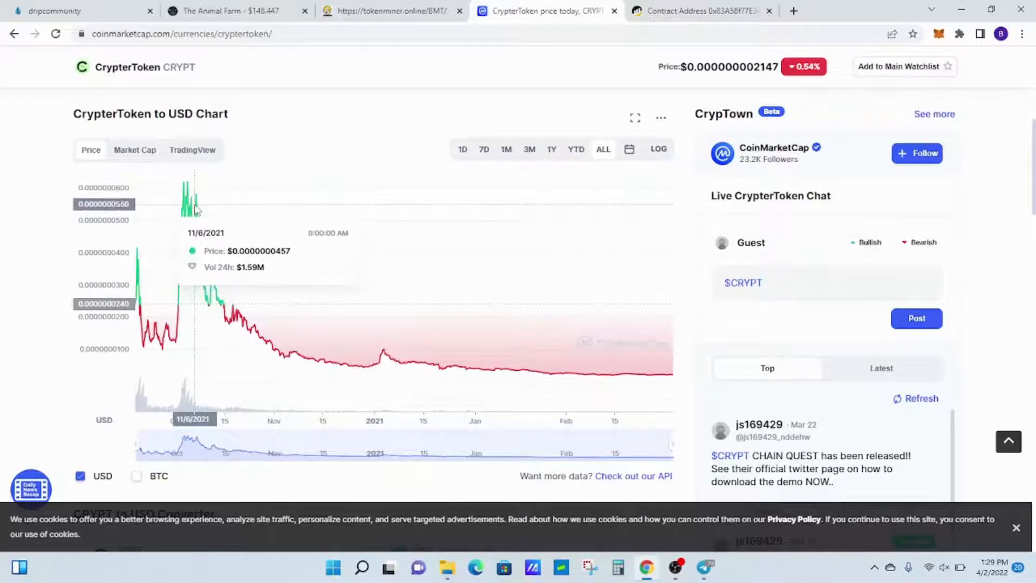
{"action": "mouse_move", "coordinate": [198, 212]}
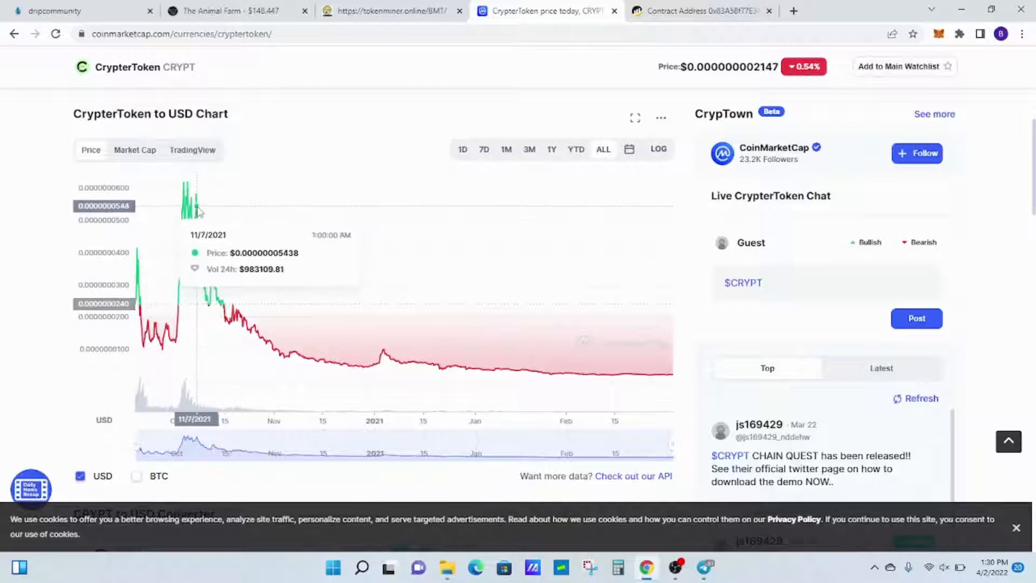
{"action": "mouse_move", "coordinate": [204, 219]}
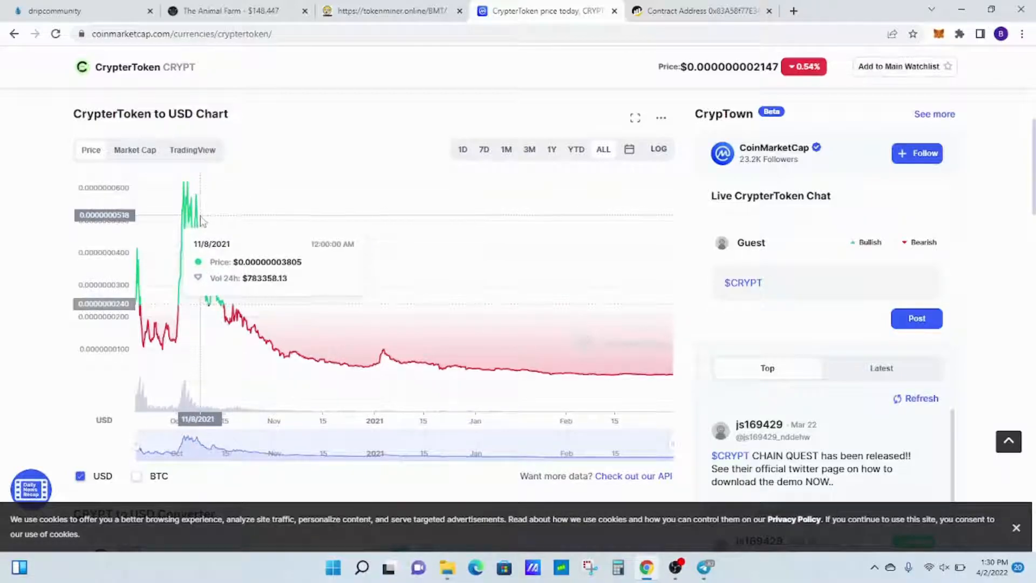
{"action": "mouse_move", "coordinate": [208, 237]}
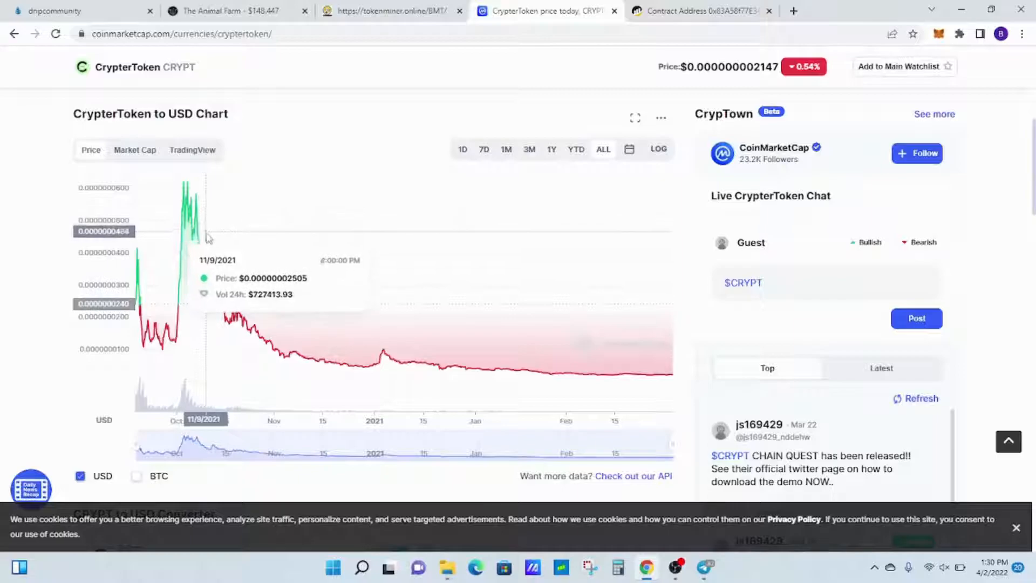
{"action": "mouse_move", "coordinate": [208, 305]}
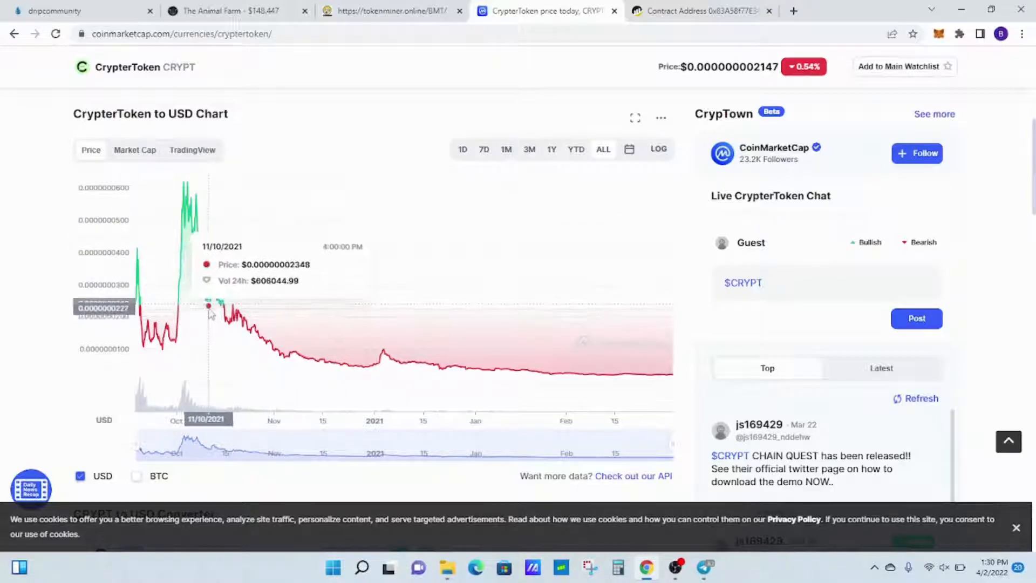
{"action": "mouse_move", "coordinate": [217, 312]}
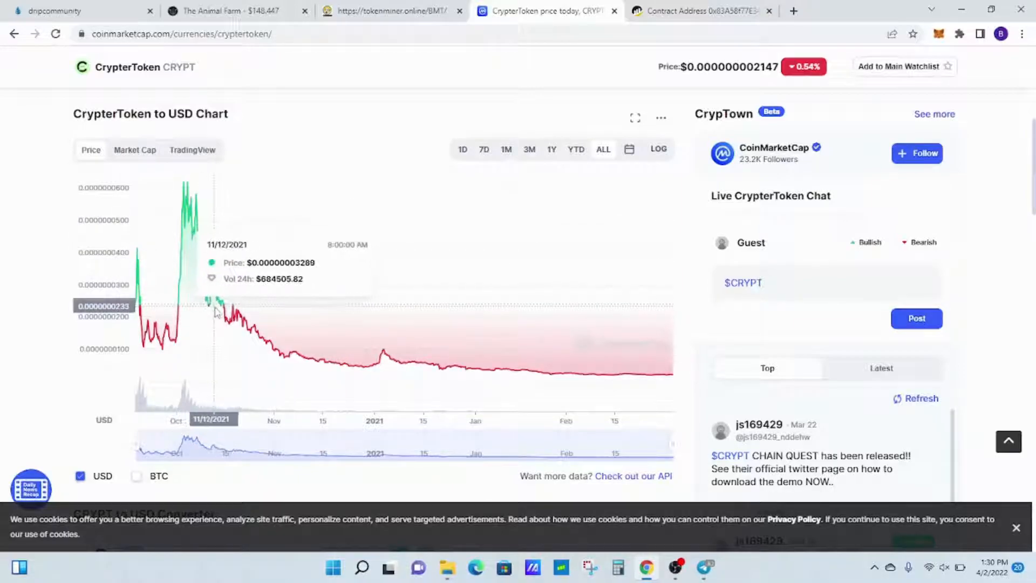
{"action": "mouse_move", "coordinate": [410, 362]}
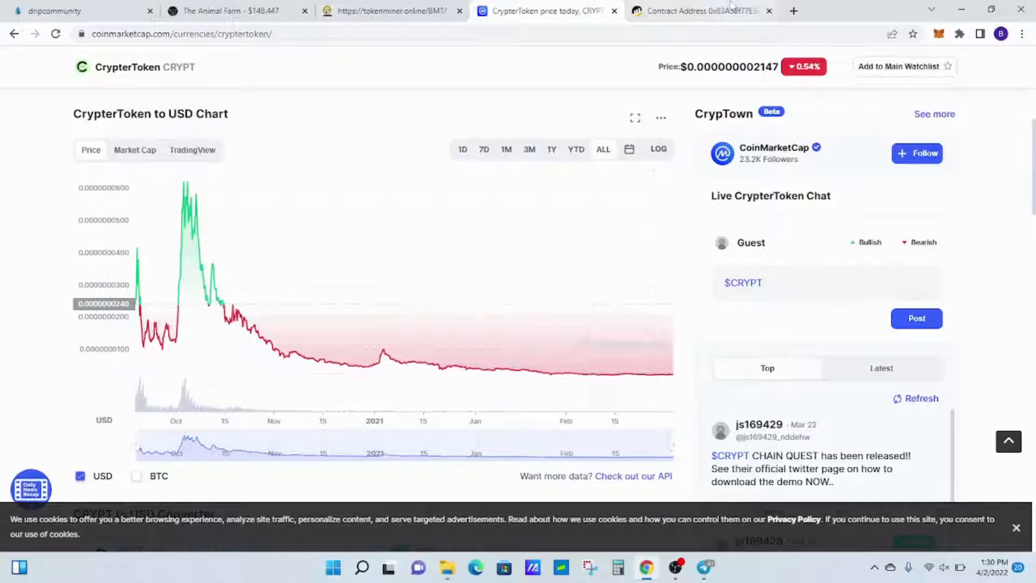
Step: Leave the CrypterToken chart for the BscScan Fast Racing (F1) contract address page
{"action": "left_click", "coordinate": [700, 11]}
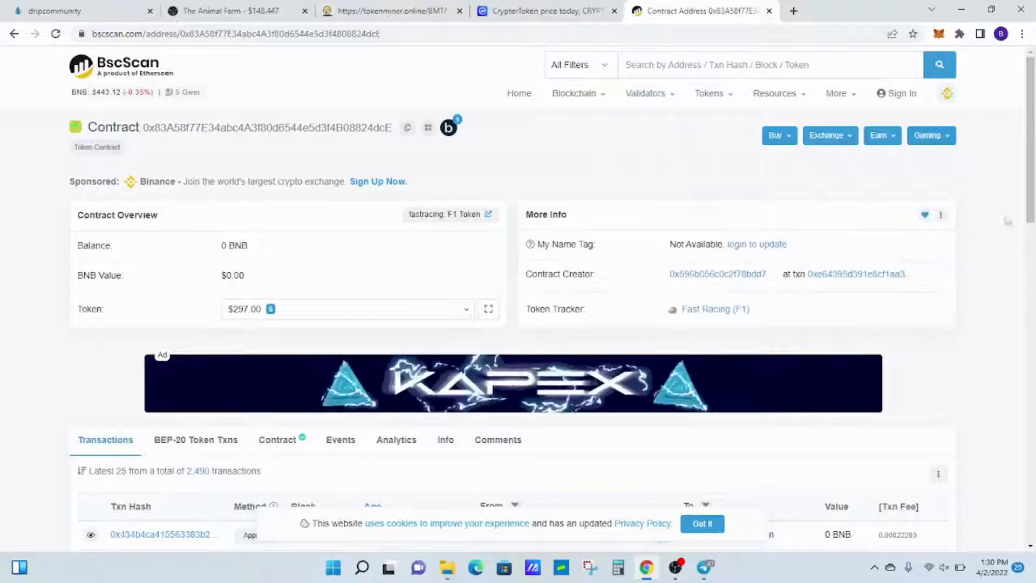
Step: Show the F1 Token contract's verified source code on its BscScan Contract section
{"action": "scroll", "scroll_direction": "down", "scroll_amount": 3}
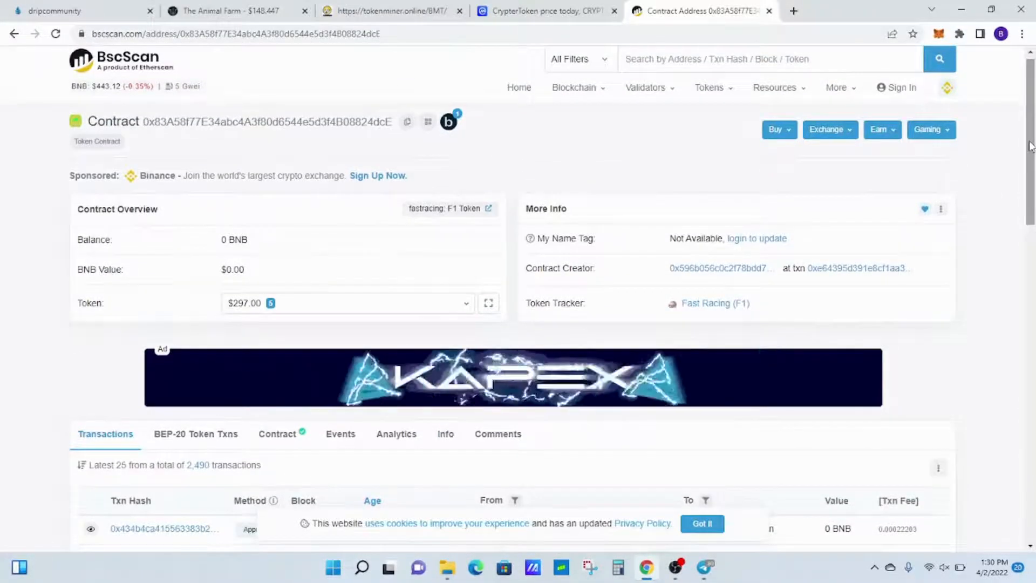
{"action": "scroll", "scroll_direction": "down", "scroll_amount": 3}
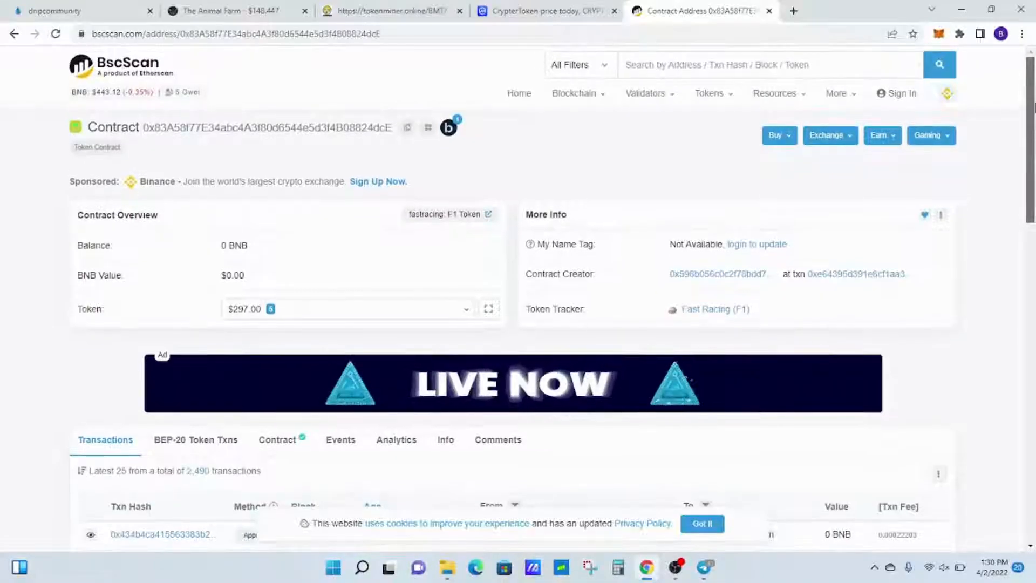
{"action": "scroll", "scroll_direction": "down", "scroll_amount": 3}
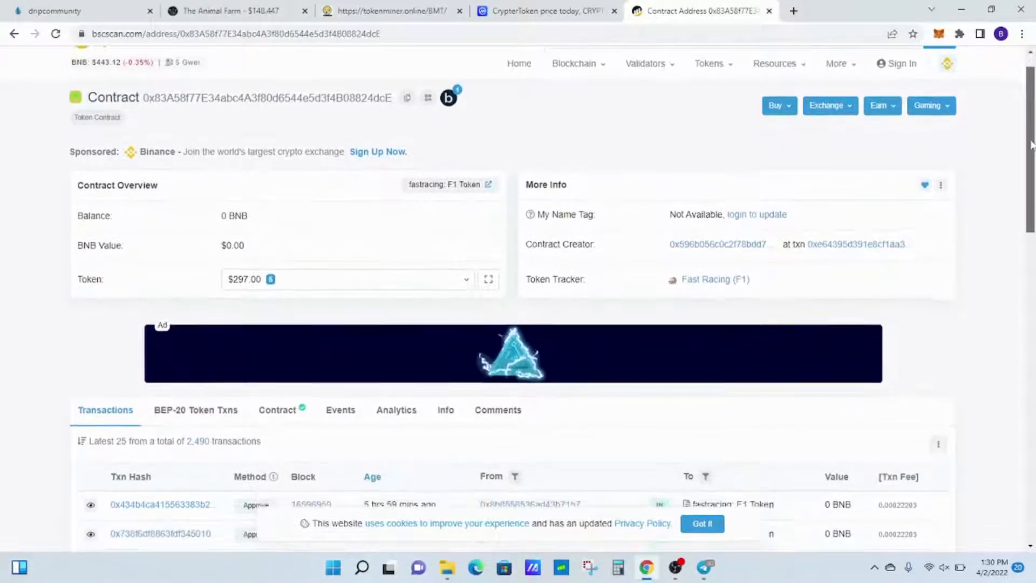
{"action": "scroll", "scroll_direction": "down", "scroll_amount": 3}
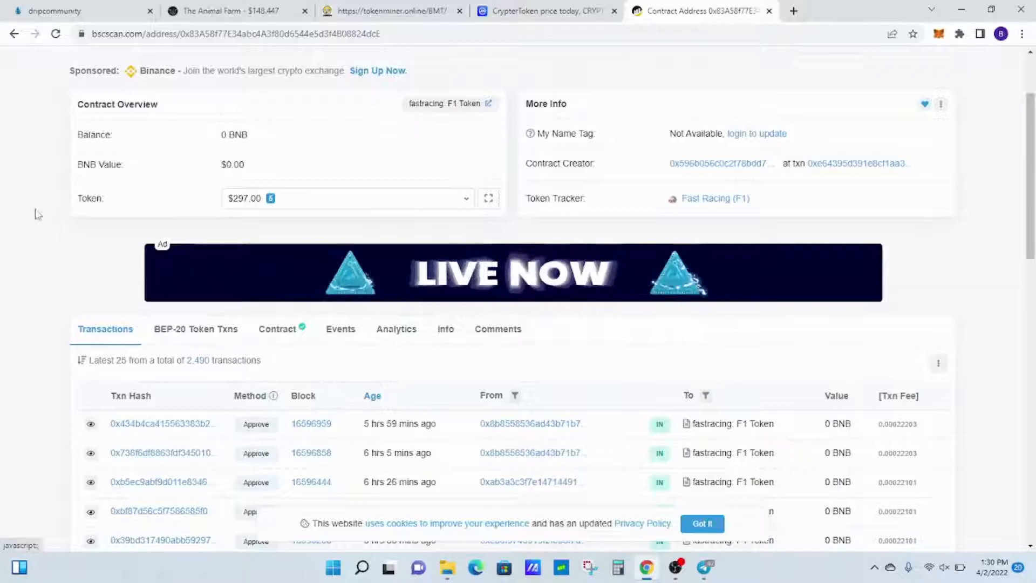
{"action": "left_click", "coordinate": [277, 329]}
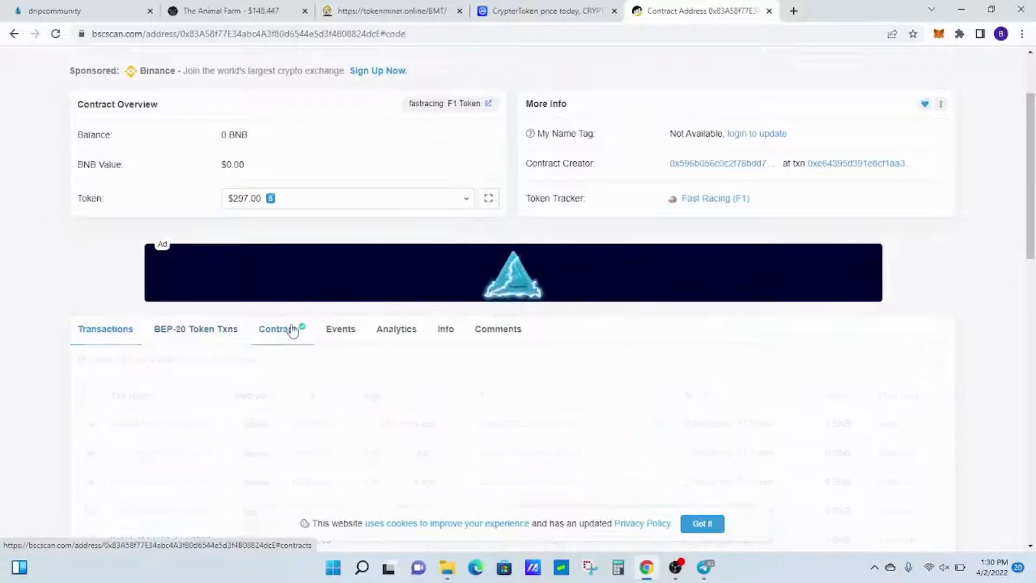
{"action": "left_click", "coordinate": [278, 329]}
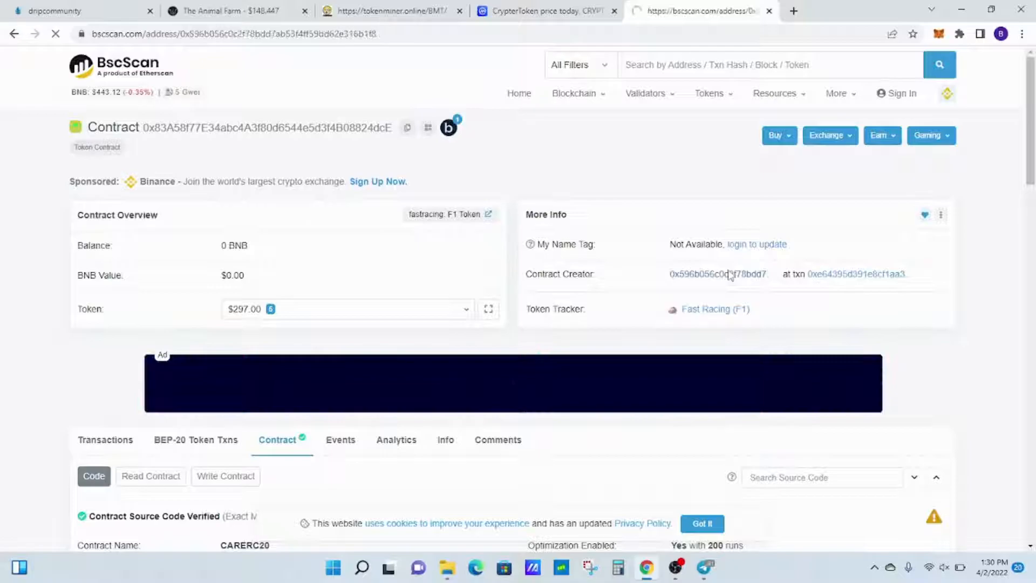
Step: Review the contract creator's address and transactions, then bring up the Telegram DRIP group chat
{"action": "left_click", "coordinate": [718, 273]}
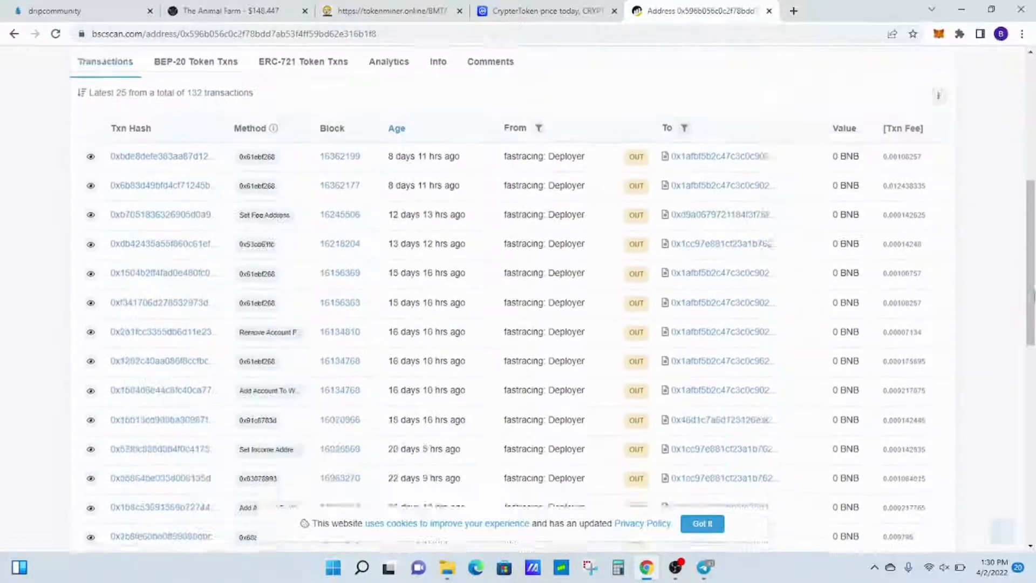
{"action": "scroll", "scroll_direction": "down", "scroll_amount": 3}
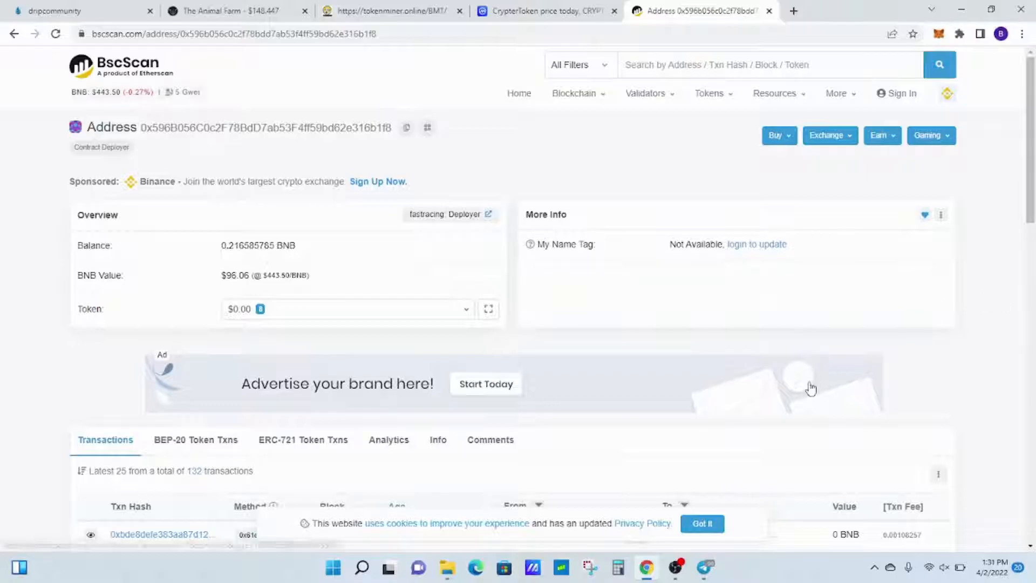
{"action": "left_click", "coordinate": [704, 567]}
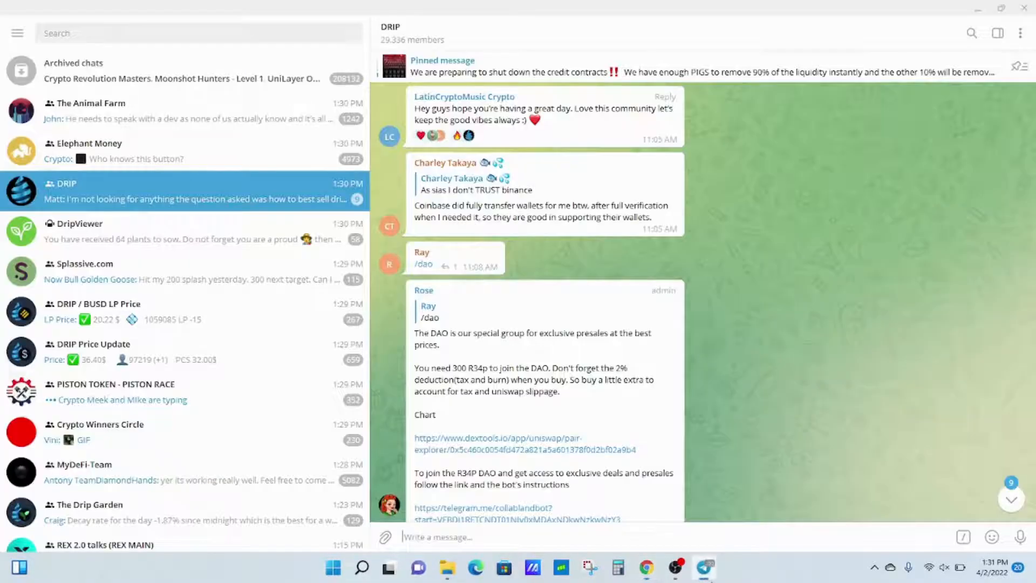